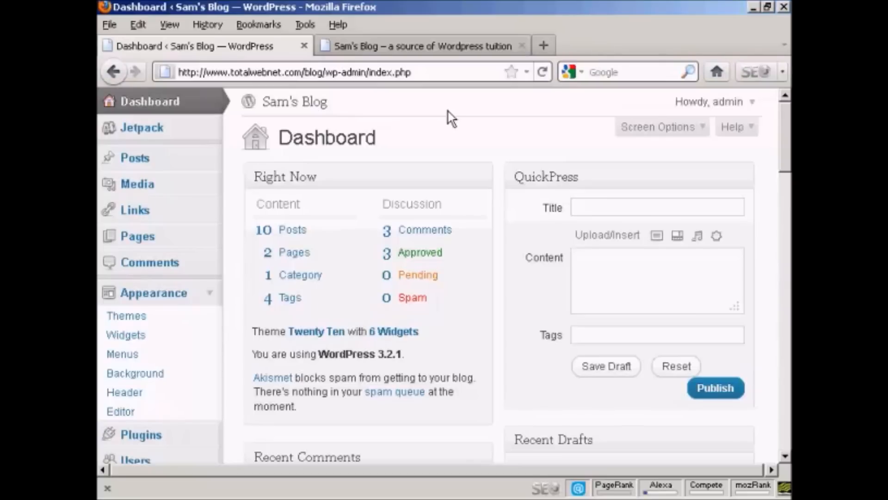
Check the live blog, then open Appearance > Background and view its Display Options.
left_click(419, 46)
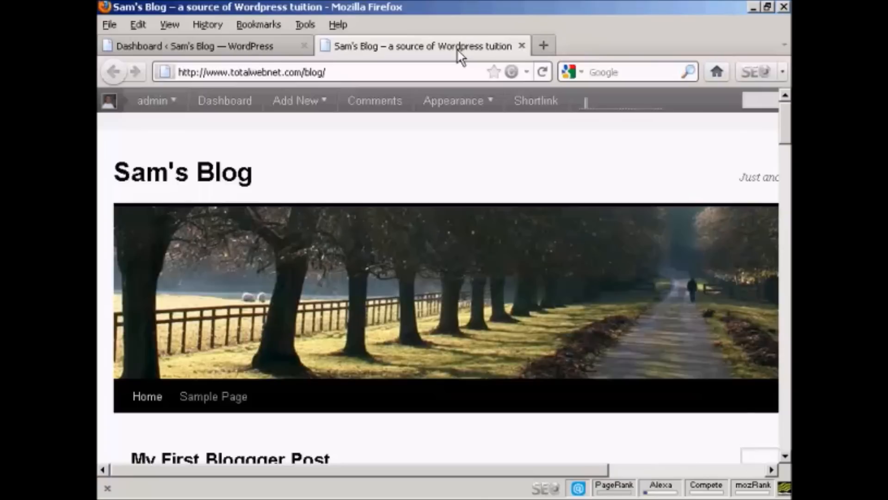
left_click(204, 46)
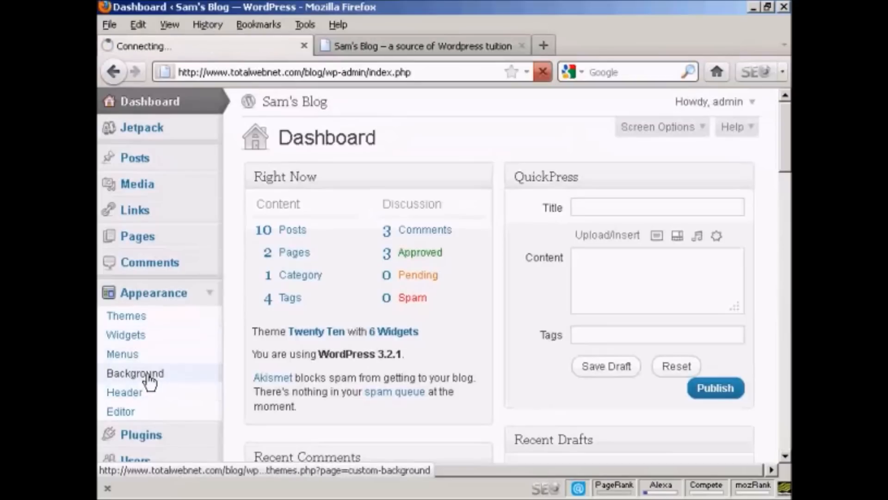
left_click(135, 373)
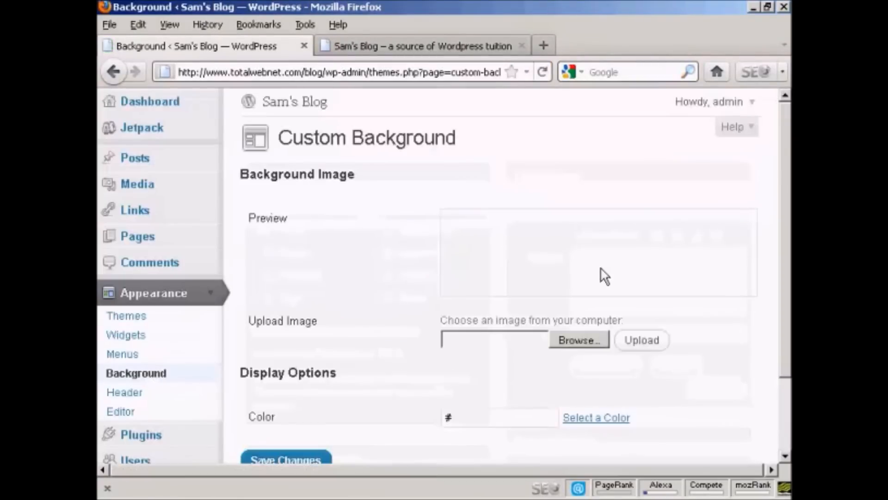
scroll("down", 3)
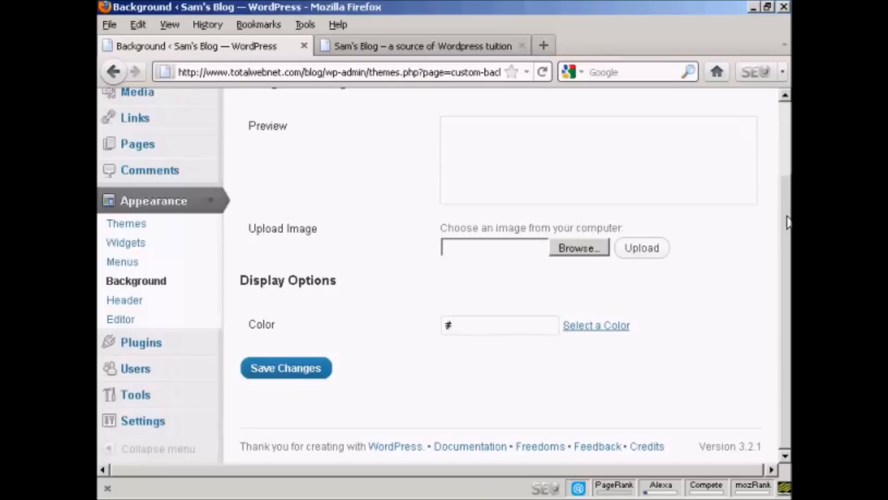
mouse_move(406, 242)
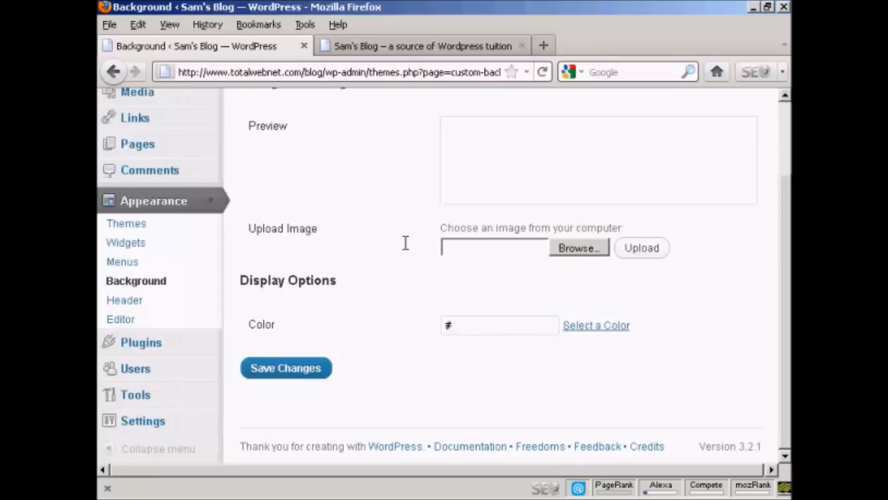
mouse_move(586, 258)
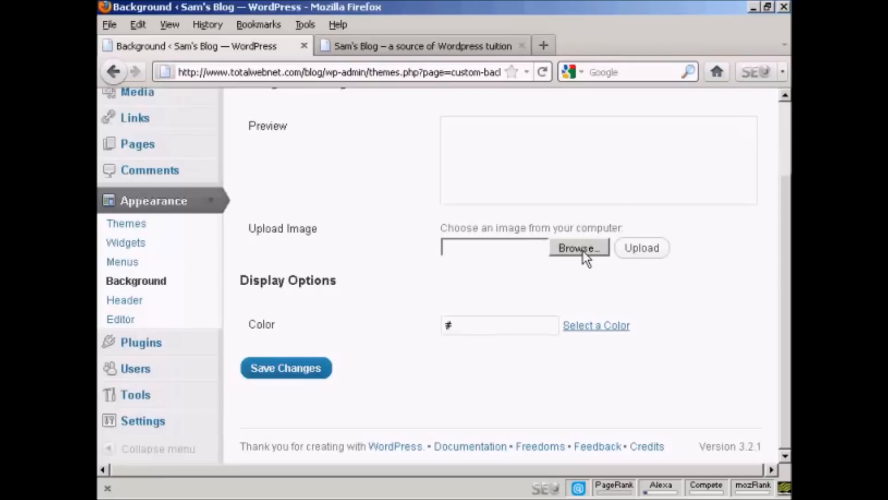
mouse_move(468, 346)
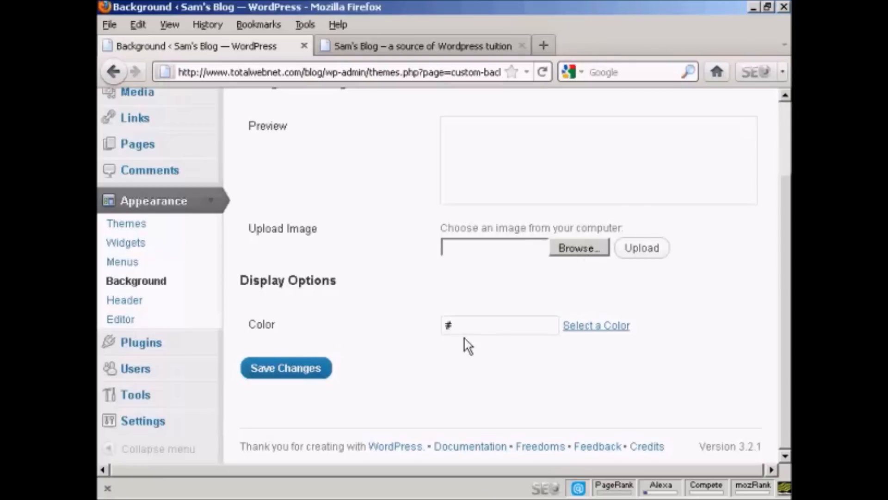
mouse_move(466, 350)
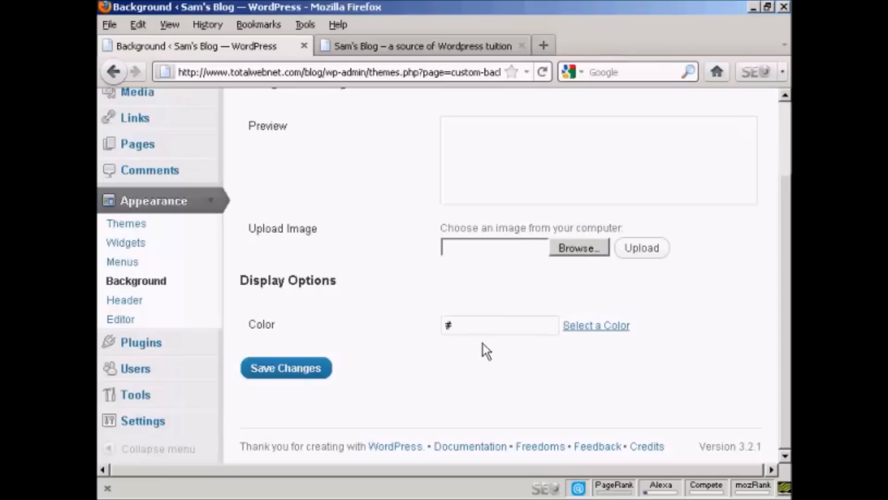
mouse_move(633, 340)
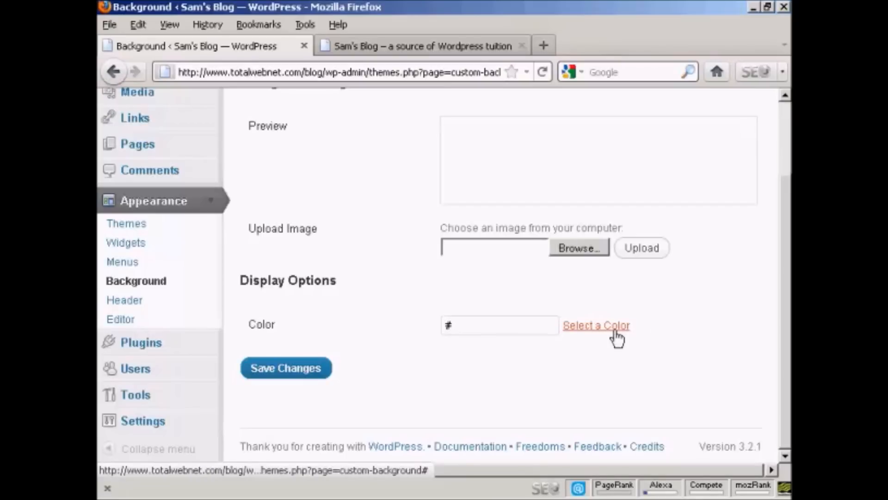
Pick orange #df9e12 in the background colour wheel and save the change.
left_click(596, 324)
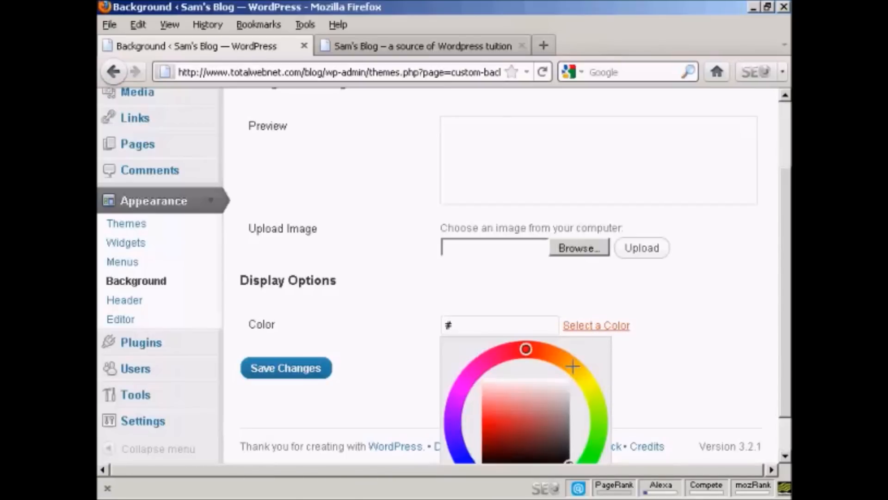
left_click(572, 367)
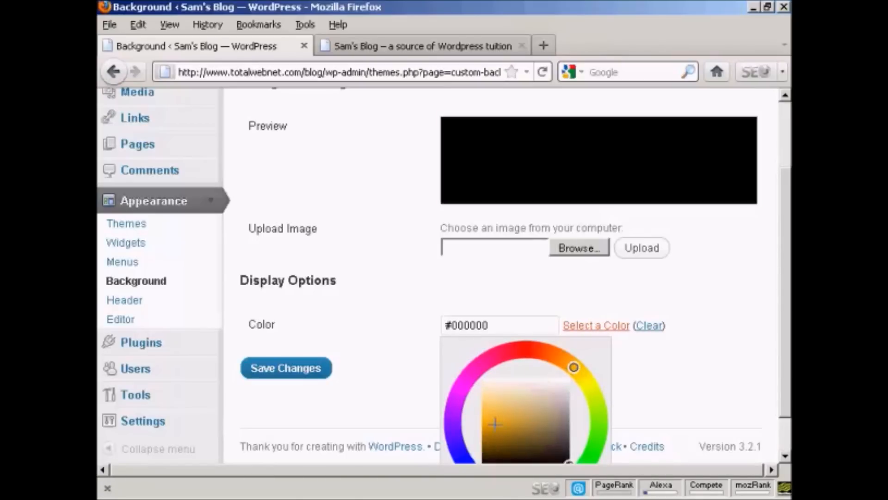
left_click(494, 425)
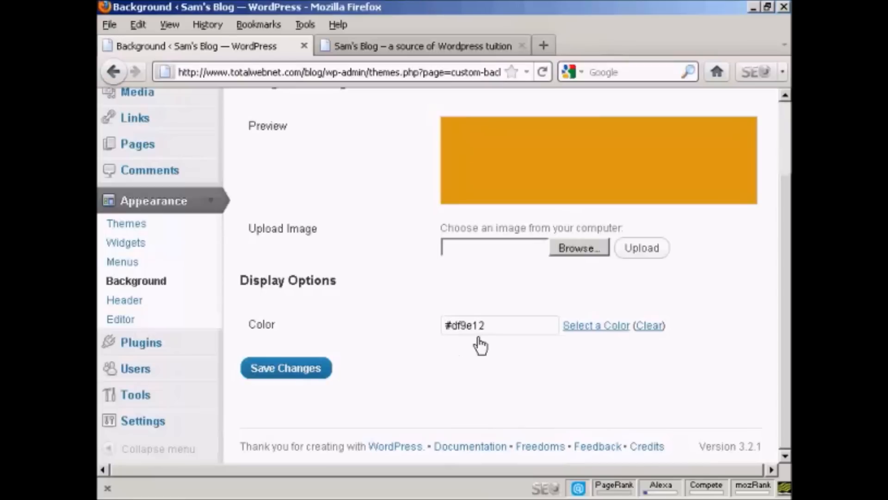
left_click(286, 367)
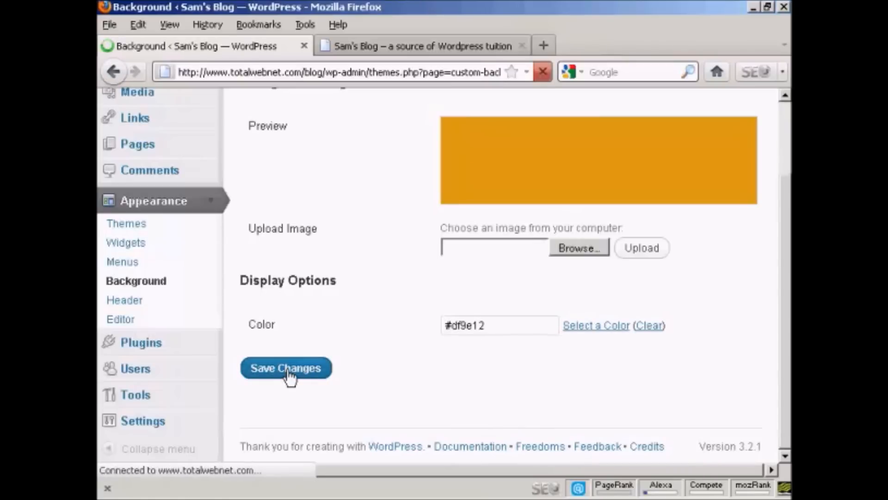
left_click(286, 368)
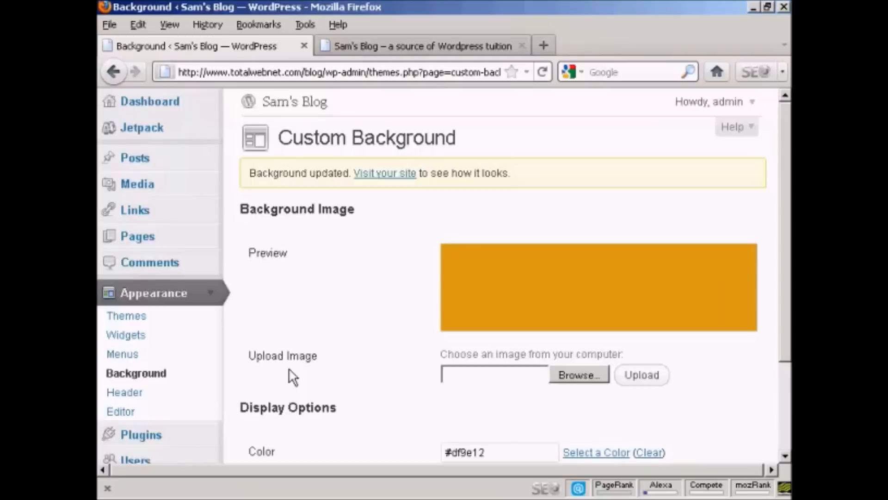
mouse_move(290, 371)
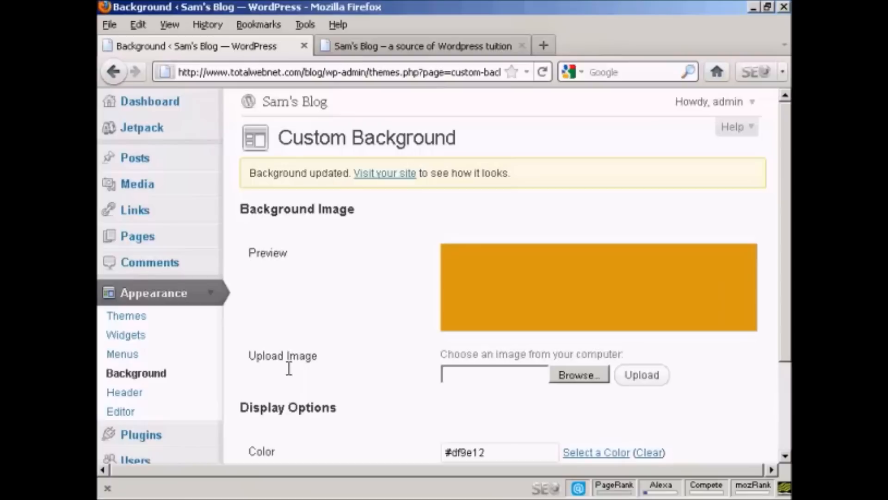
Reload the Sam's Blog tab and inspect the new orange background band.
left_click(422, 46)
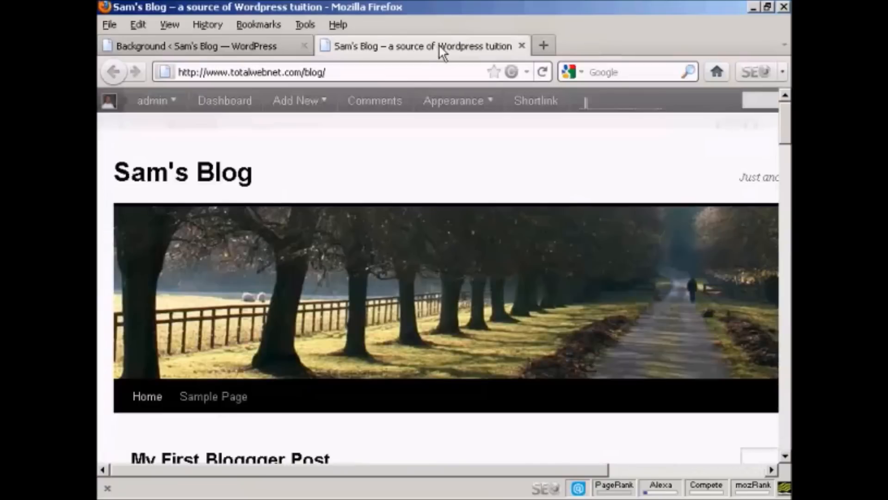
left_click(542, 71)
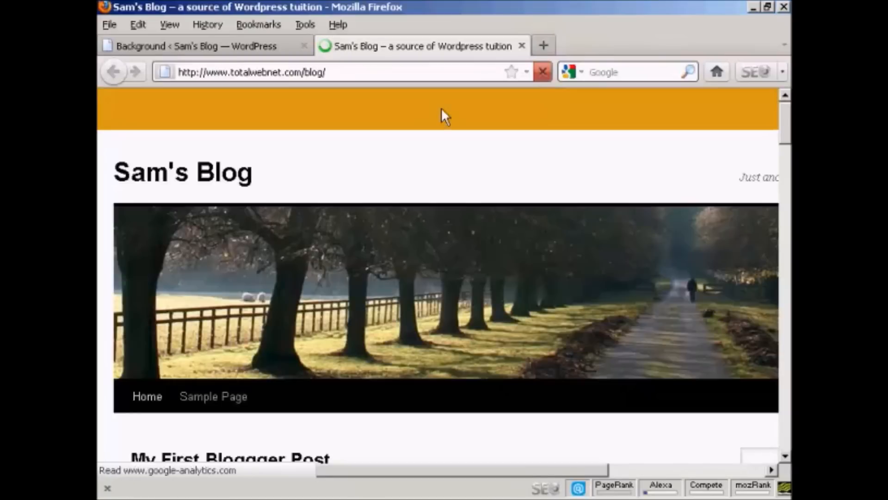
left_click(296, 100)
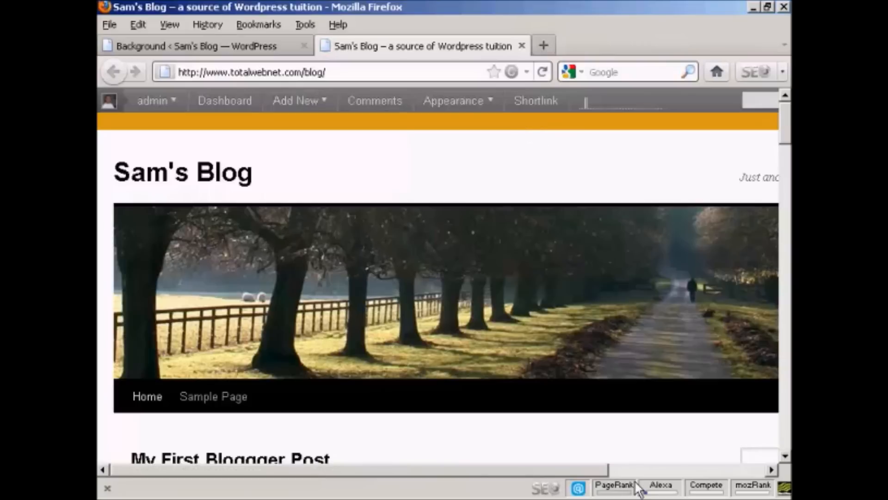
scroll("right", 3)
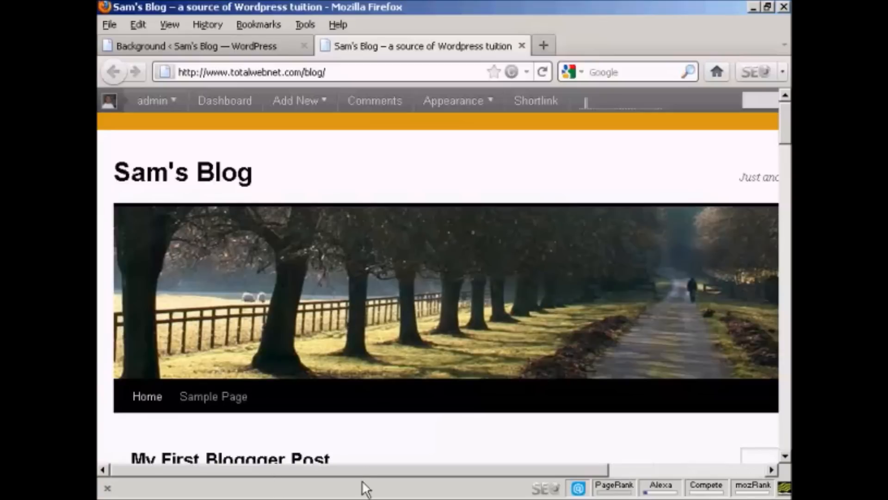
mouse_move(471, 129)
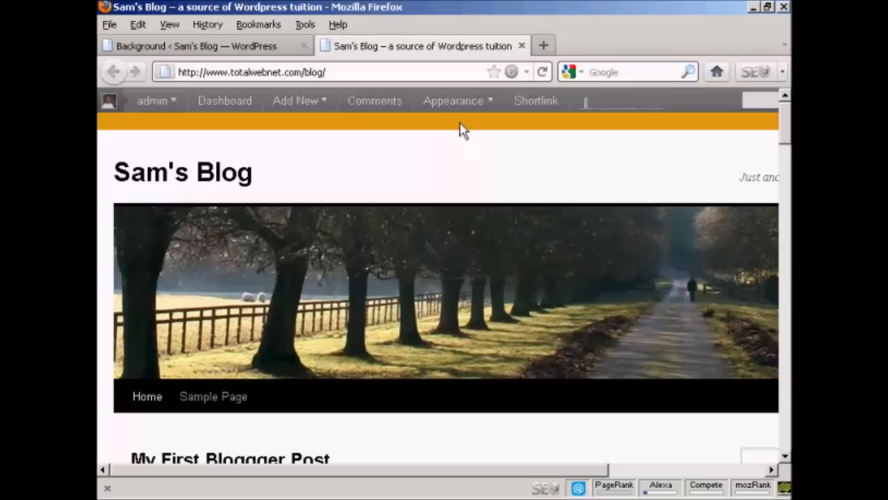
left_click(153, 101)
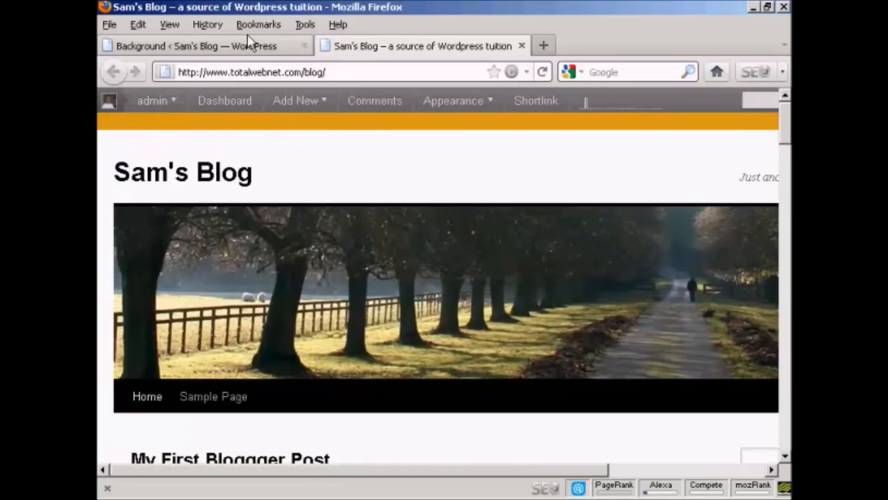
left_click(198, 45)
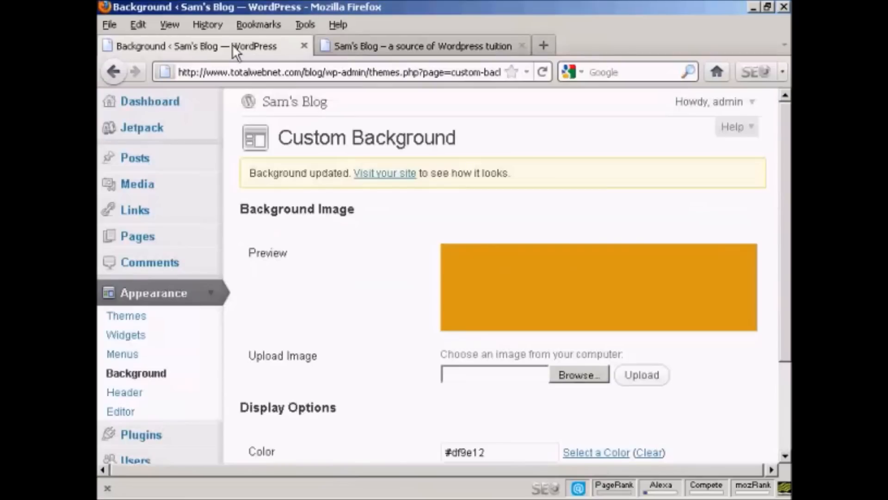
mouse_move(124, 391)
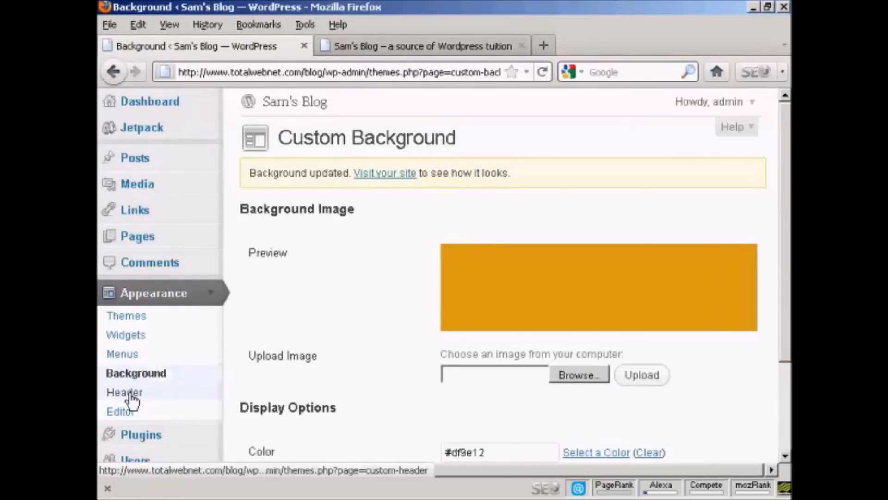
left_click(124, 392)
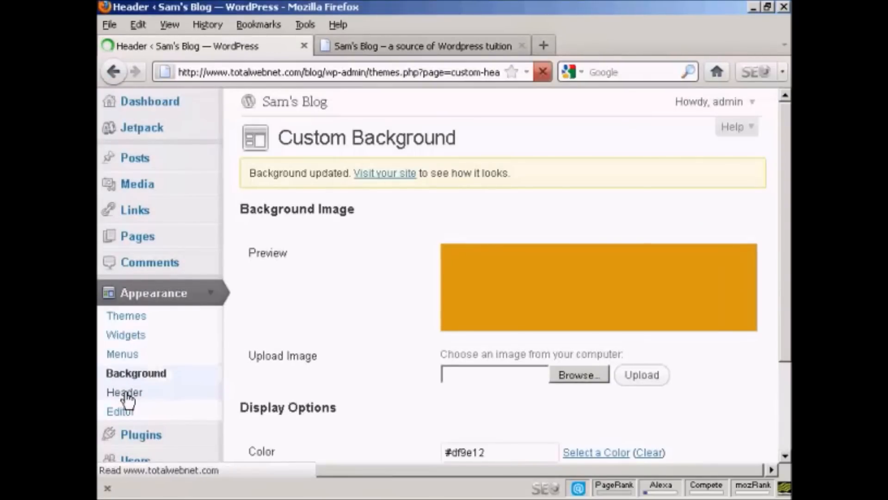
left_click(123, 392)
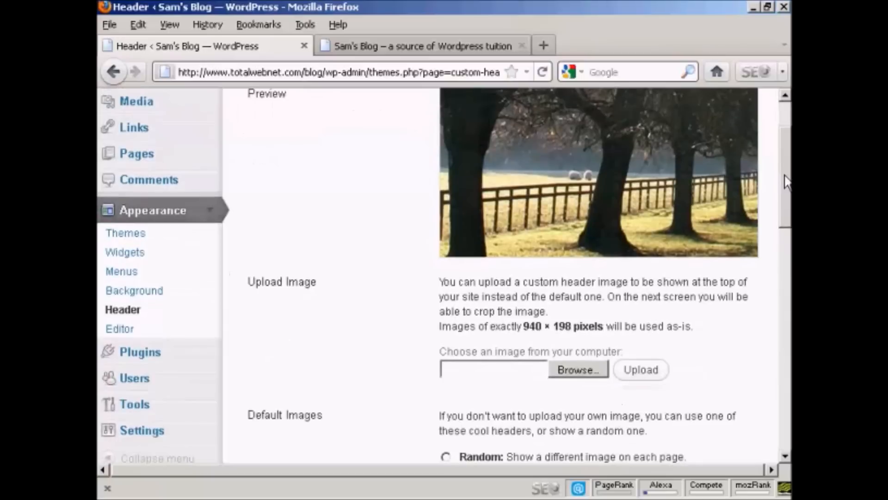
scroll("down", 3)
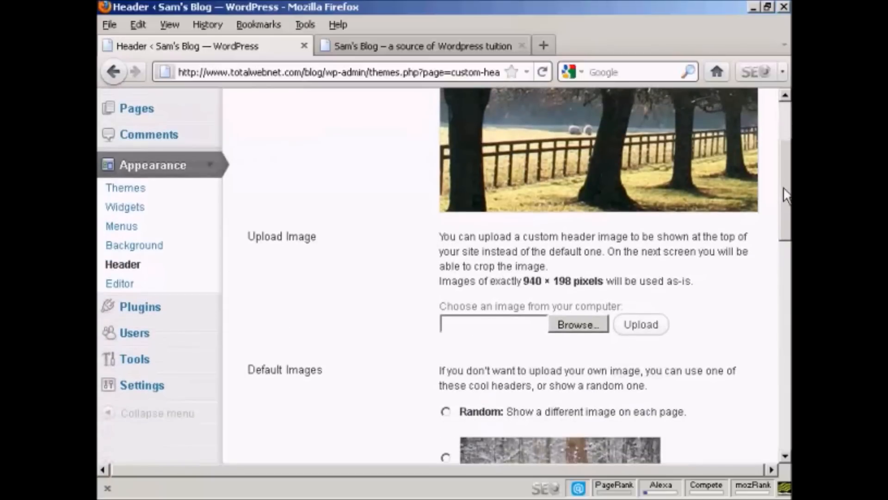
scroll("down", 3)
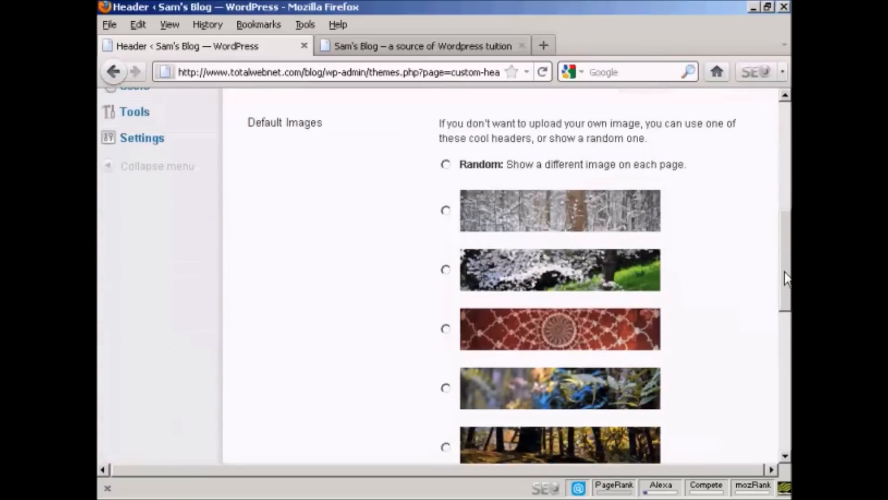
scroll("down", 3)
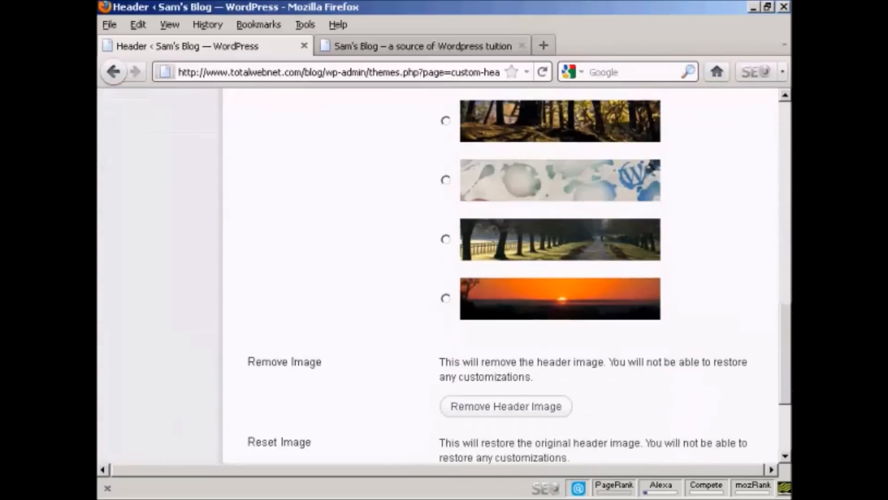
scroll("down", 3)
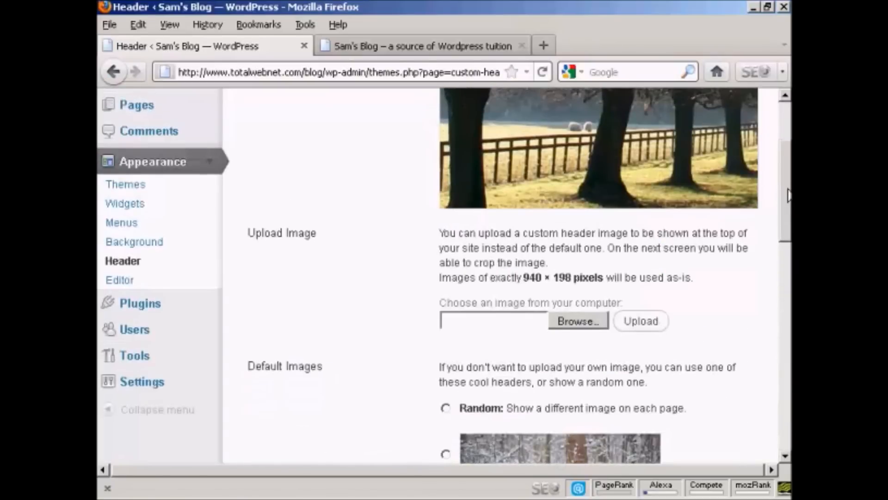
scroll("down", 3)
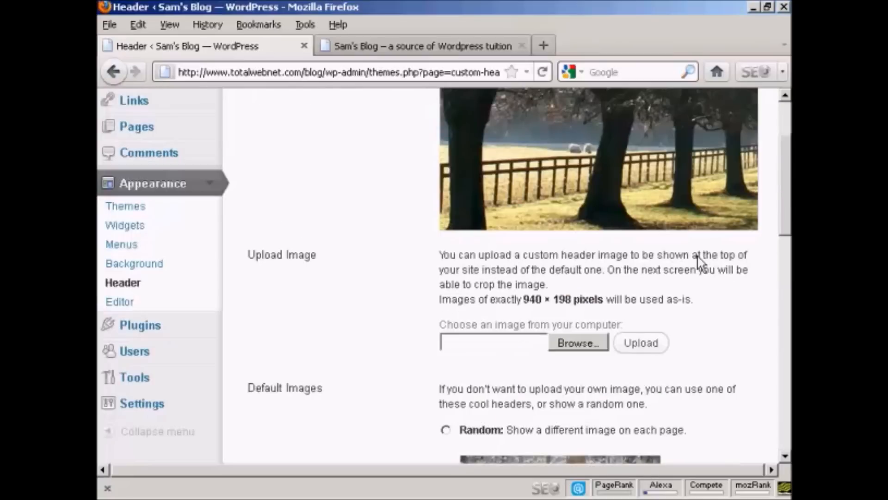
mouse_move(531, 317)
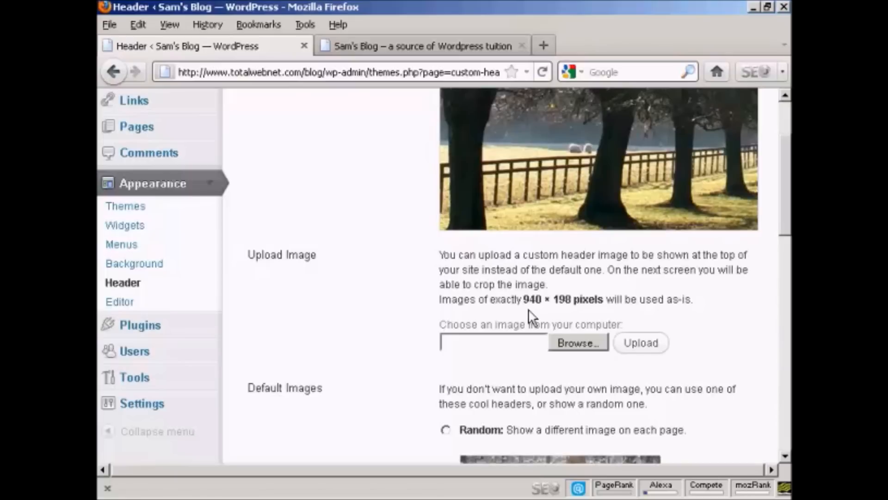
mouse_move(561, 323)
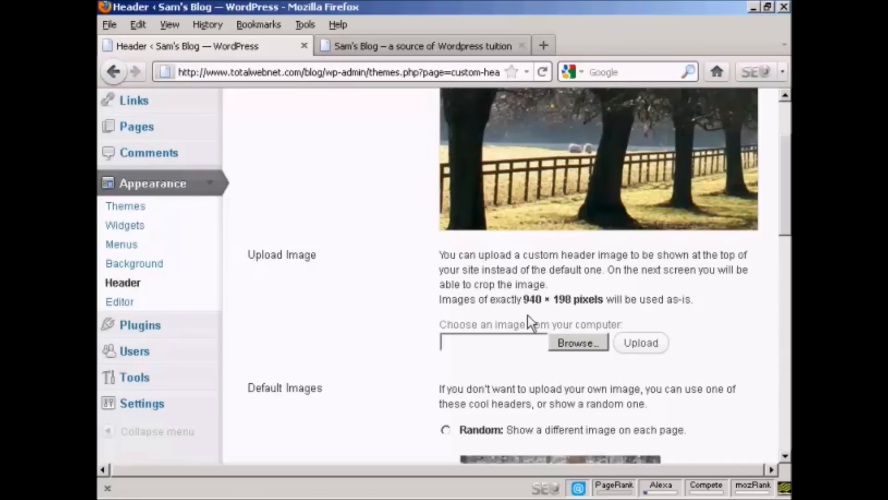
mouse_move(570, 317)
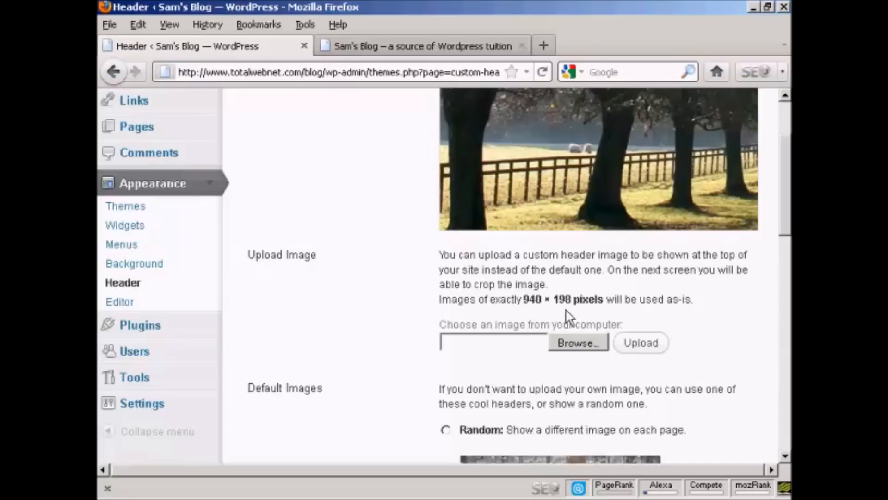
mouse_move(589, 317)
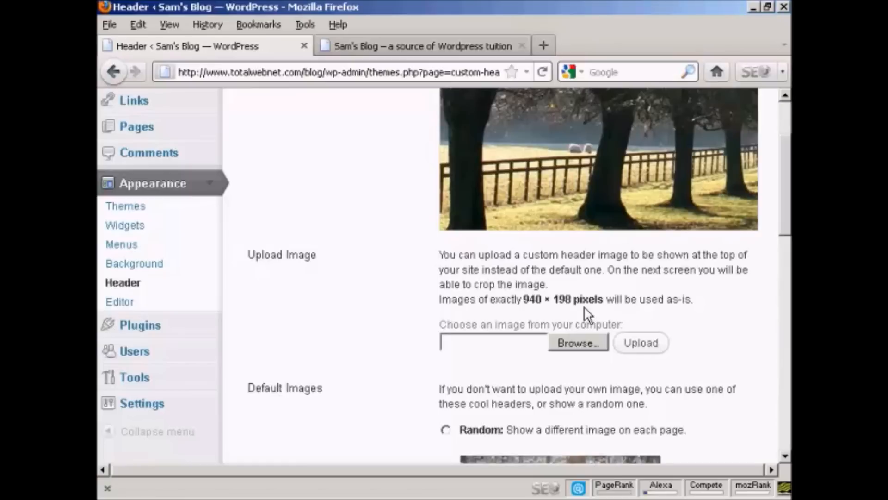
mouse_move(527, 315)
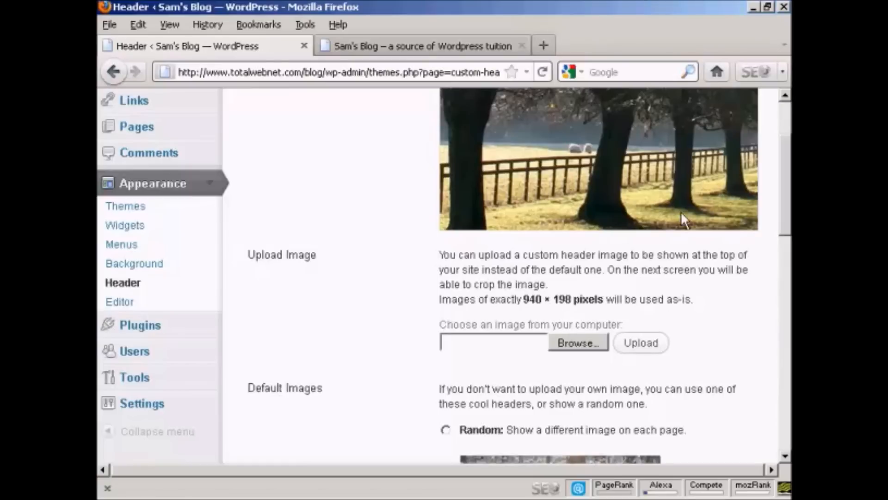
left_click(422, 45)
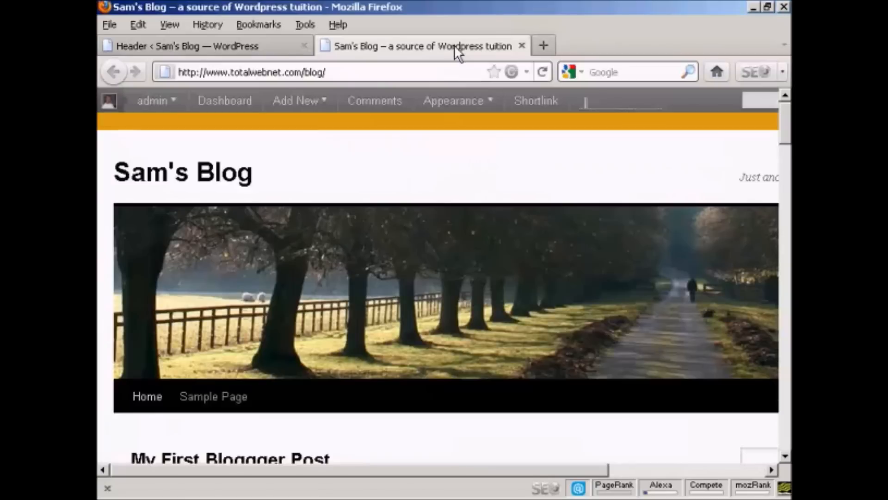
mouse_move(542, 322)
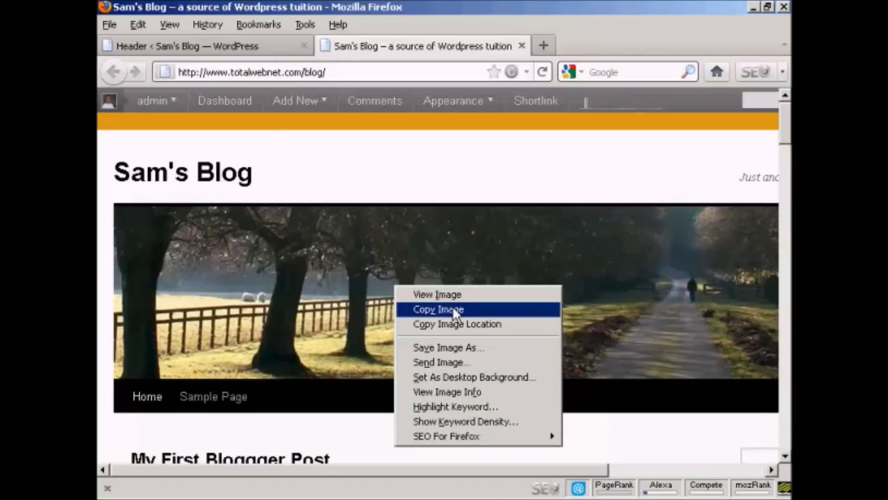
left_click(439, 308)
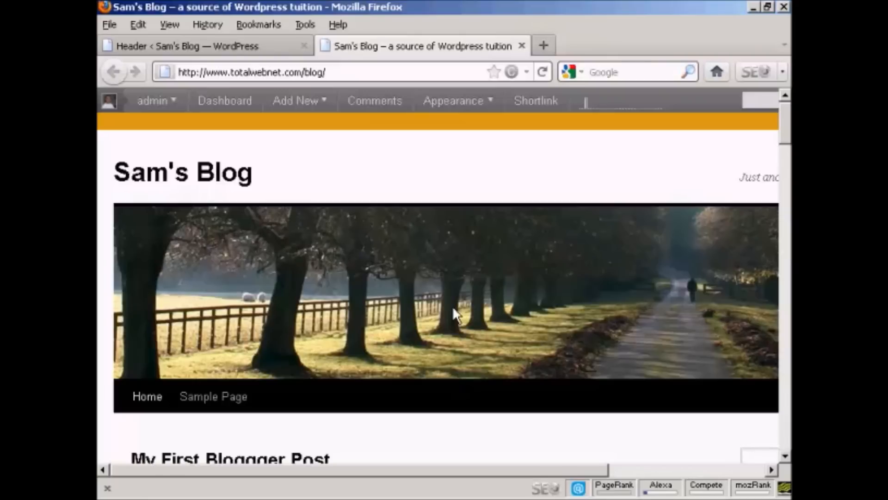
mouse_move(215, 204)
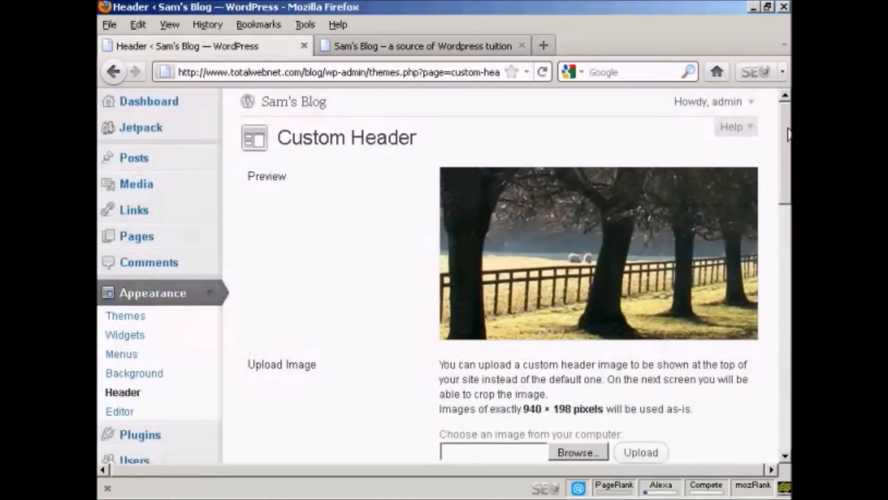
Select the sunlit woodland picture under Default Images as the header.
scroll("down", 3)
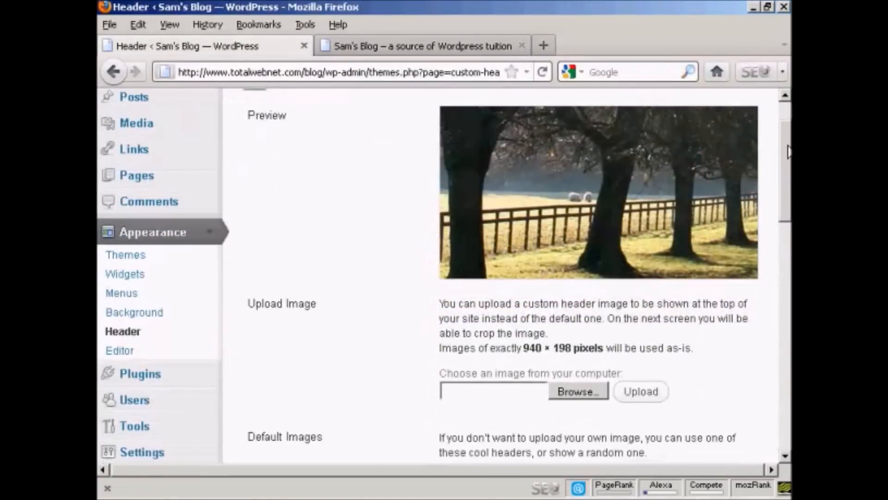
scroll("down", 3)
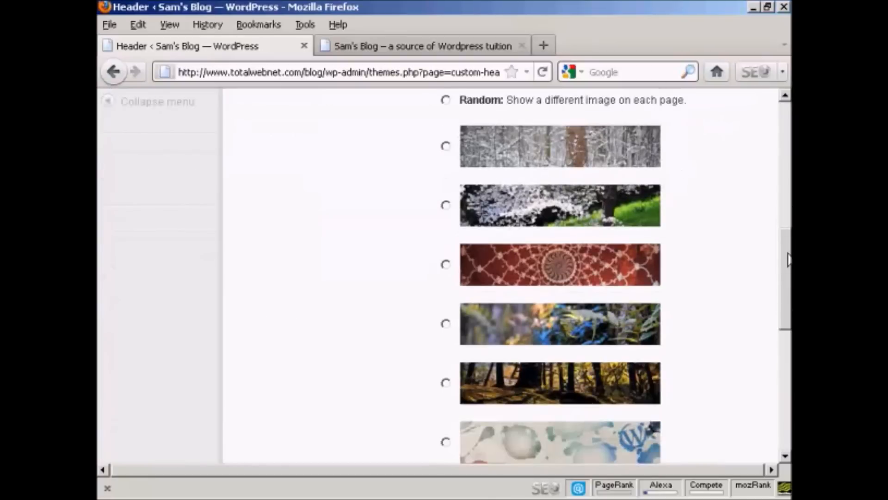
scroll("down", 3)
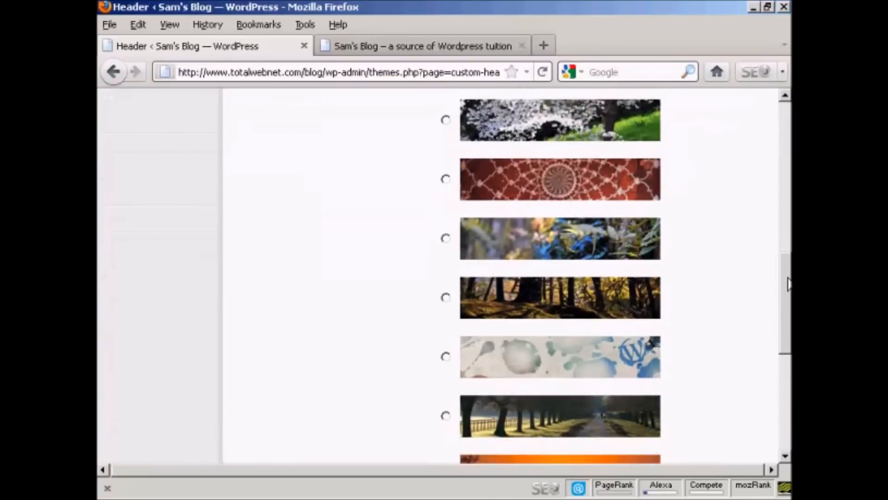
scroll("down", 3)
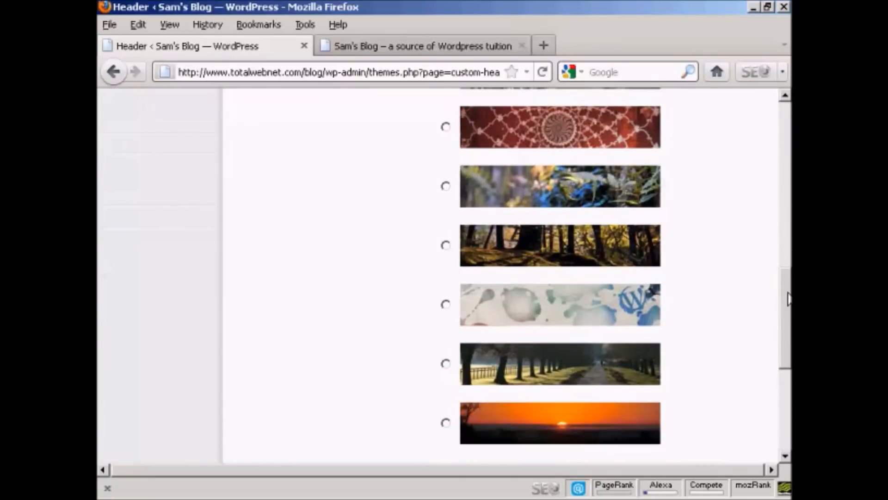
left_click(446, 244)
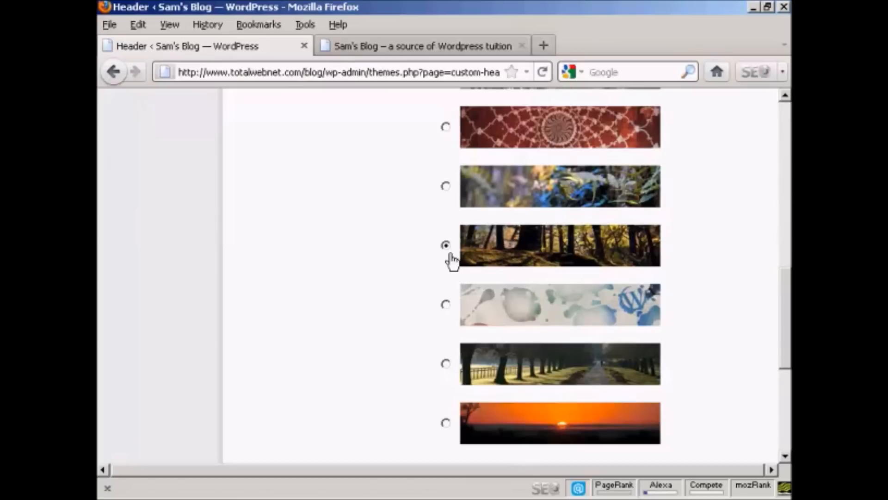
mouse_move(765, 285)
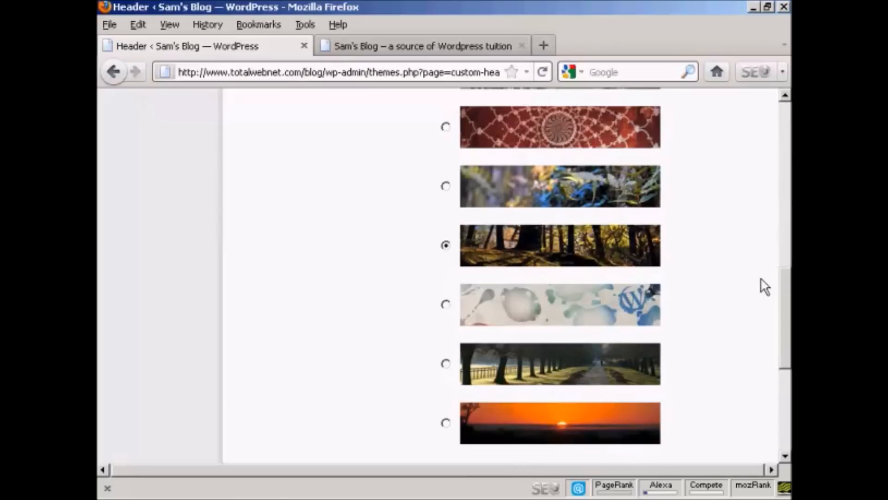
Save the header settings and return to the live Sam's Blog tab.
scroll("up", 3)
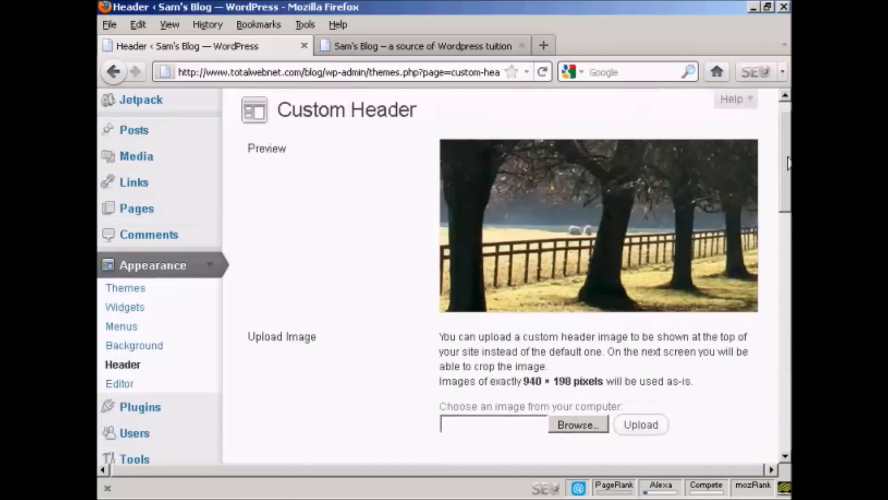
scroll("down", 3)
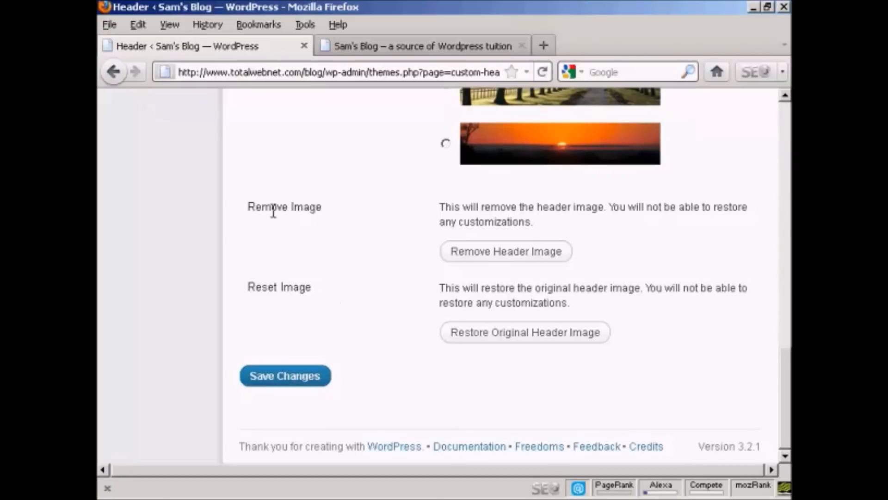
mouse_move(340, 223)
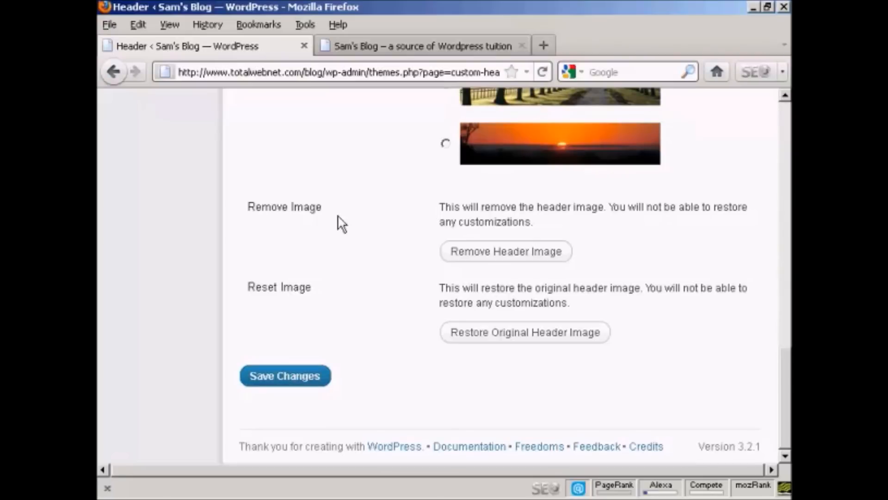
mouse_move(357, 354)
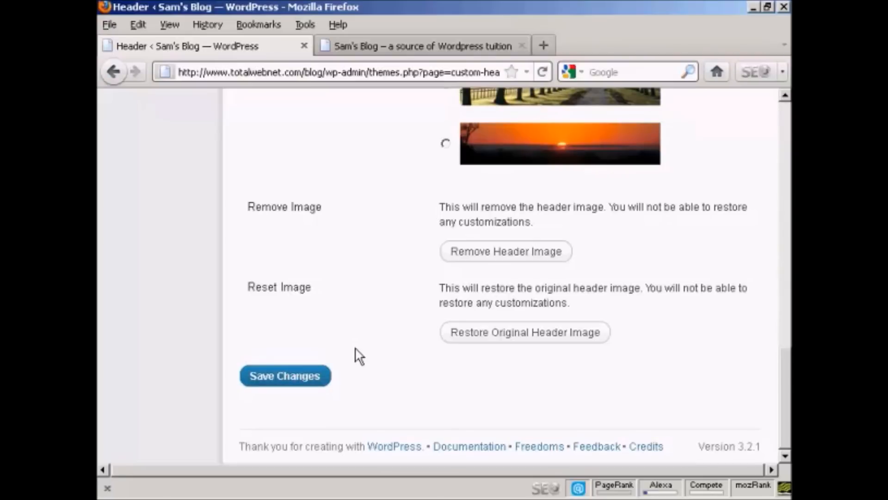
left_click(285, 376)
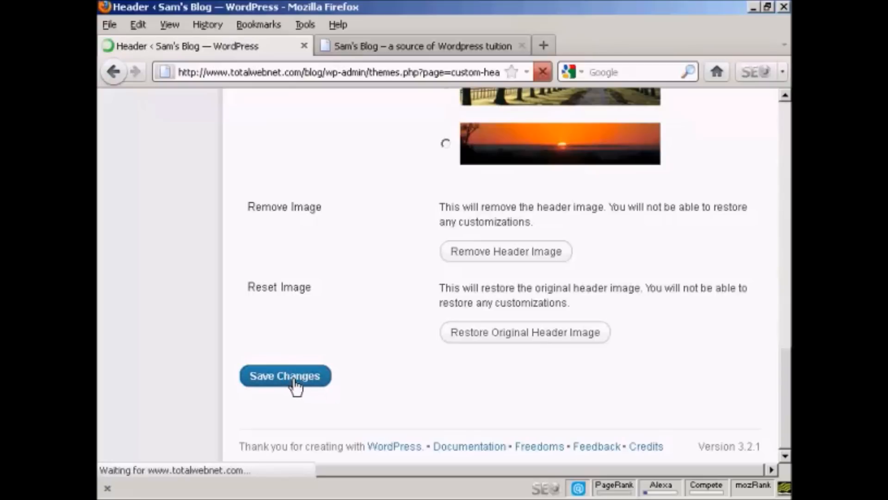
left_click(285, 376)
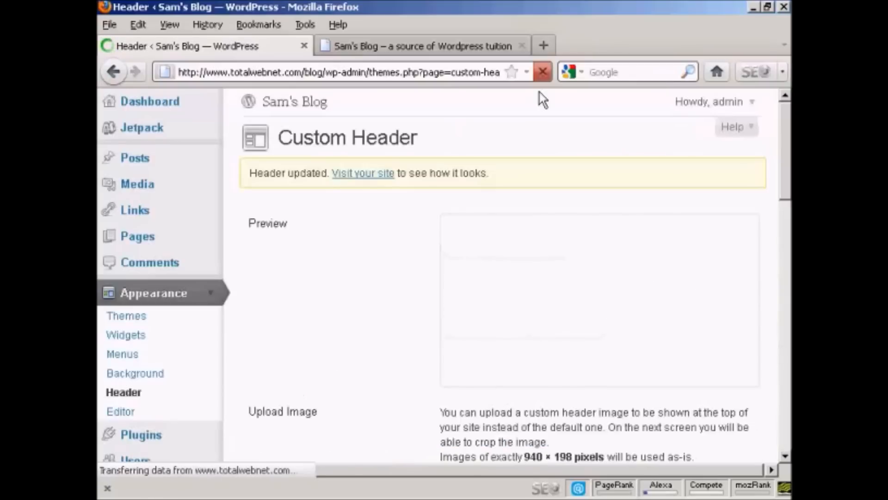
left_click(419, 46)
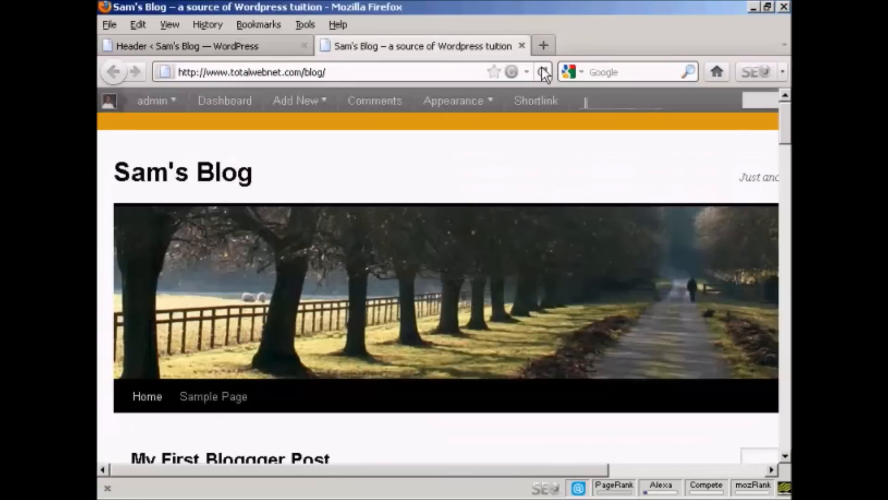
Reload Sam's Blog to display the sunlit woodland header below the title.
left_click(543, 71)
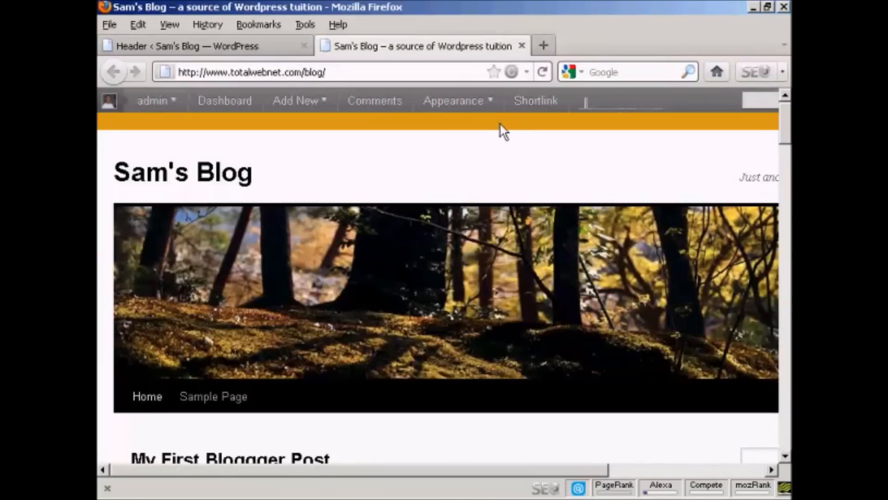
mouse_move(509, 158)
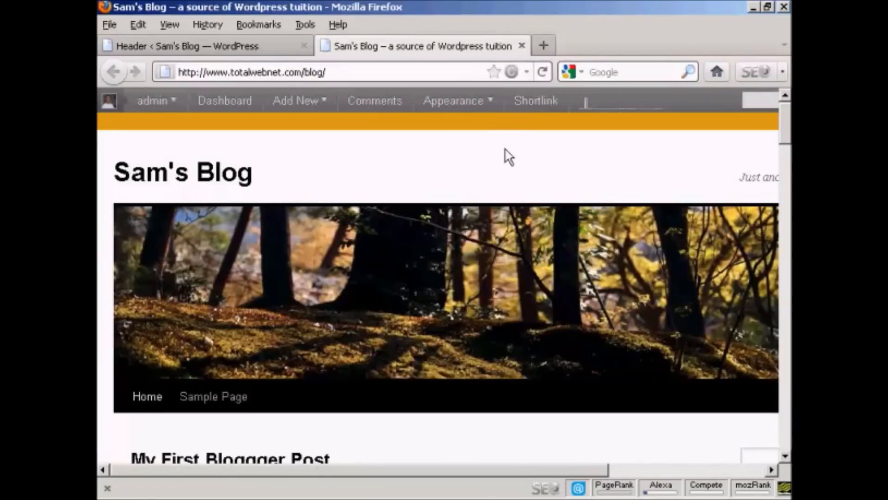